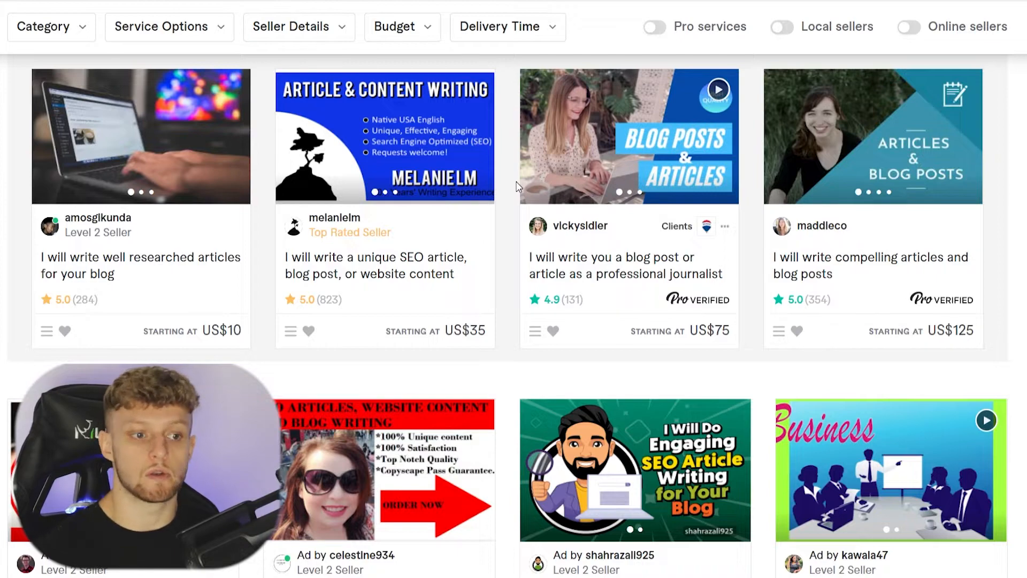
Search Canva for 'youtube thumbnail' to list the thumbnail templates
scroll("down", 3)
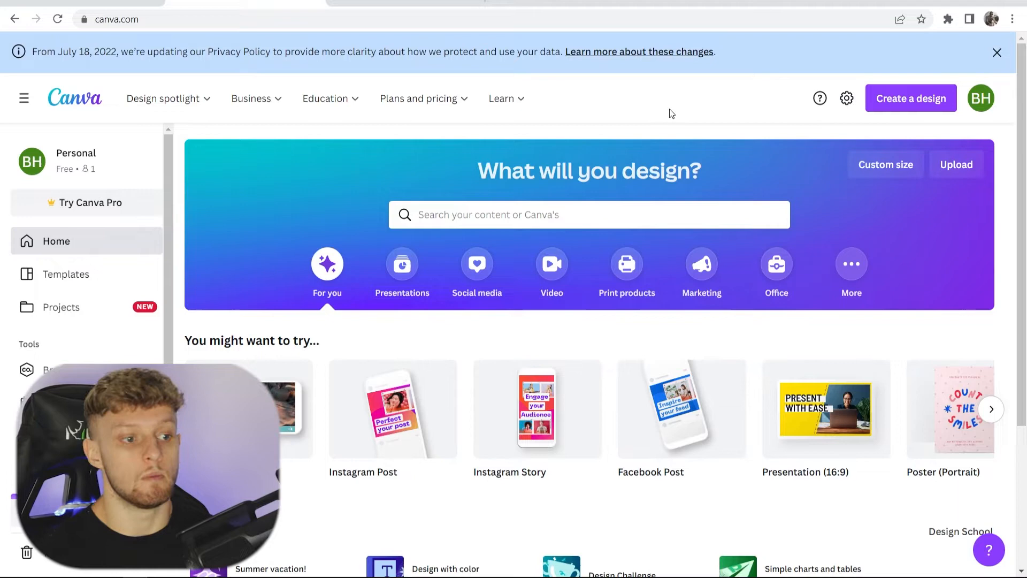
mouse_move(634, 102)
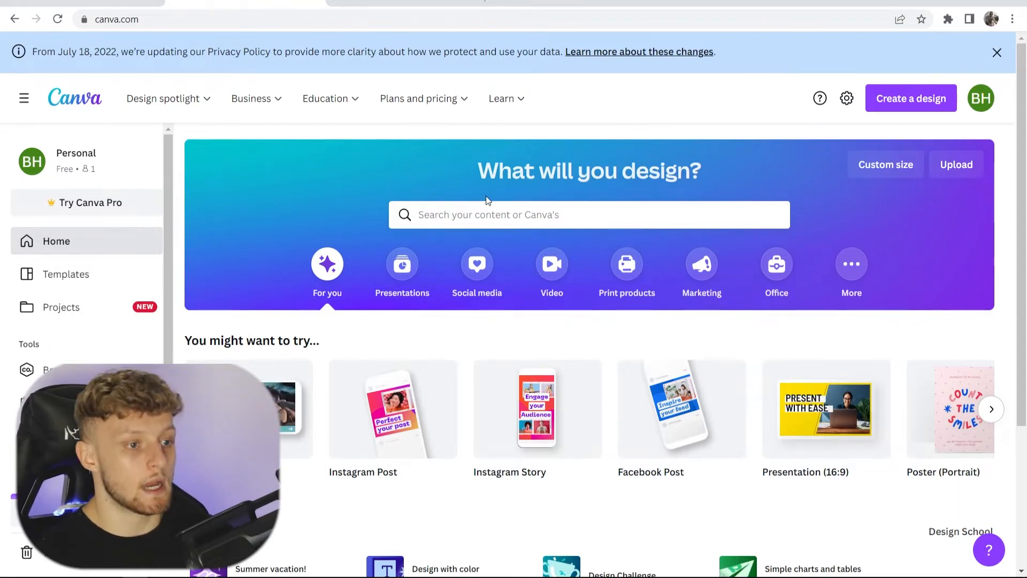
type("thumbnail")
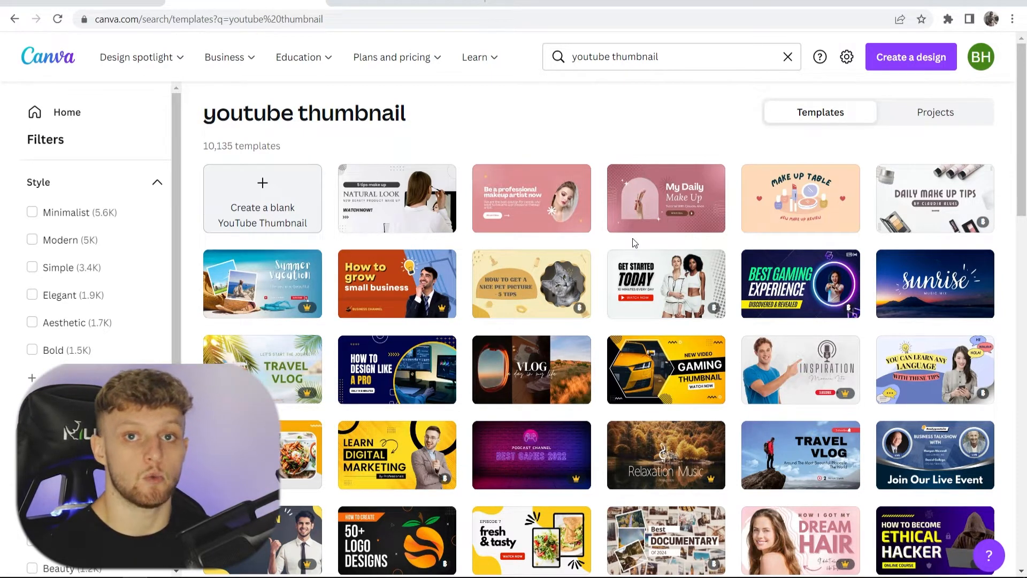
mouse_move(389, 364)
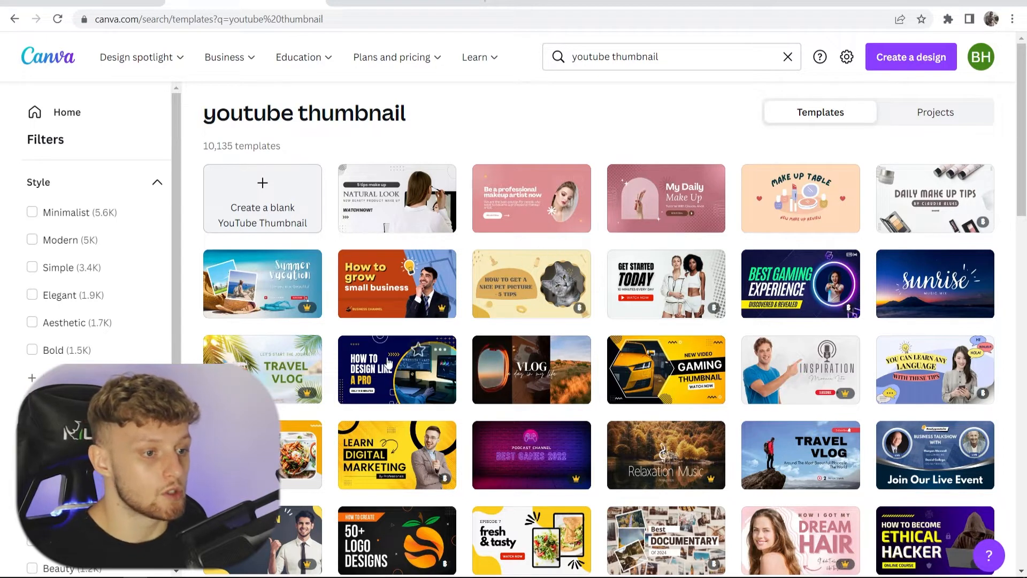
Open the navy monitor-photo template and replace its headline with 'ARTICLE WRITING'
left_click(396, 369)
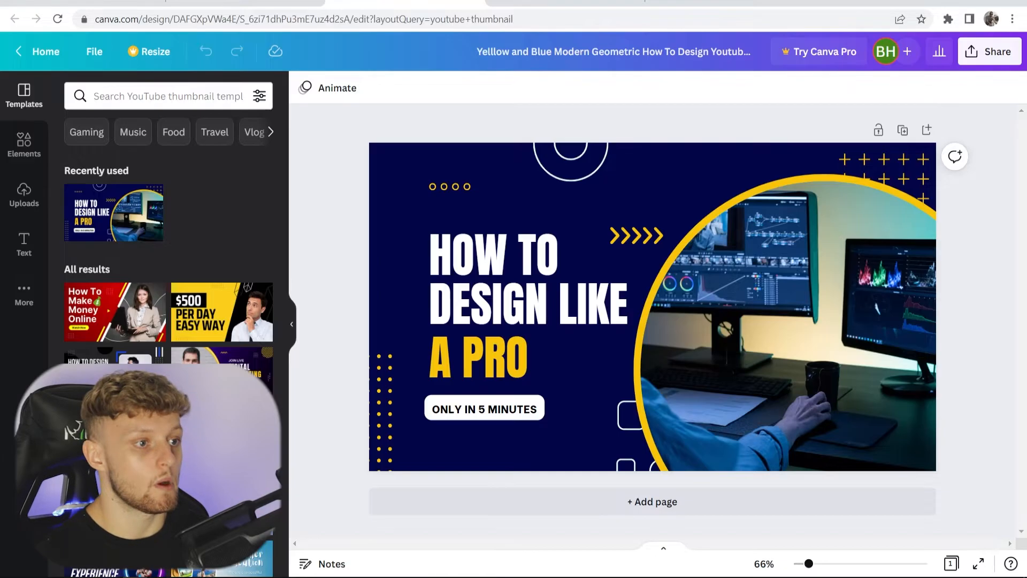
left_click(528, 278)
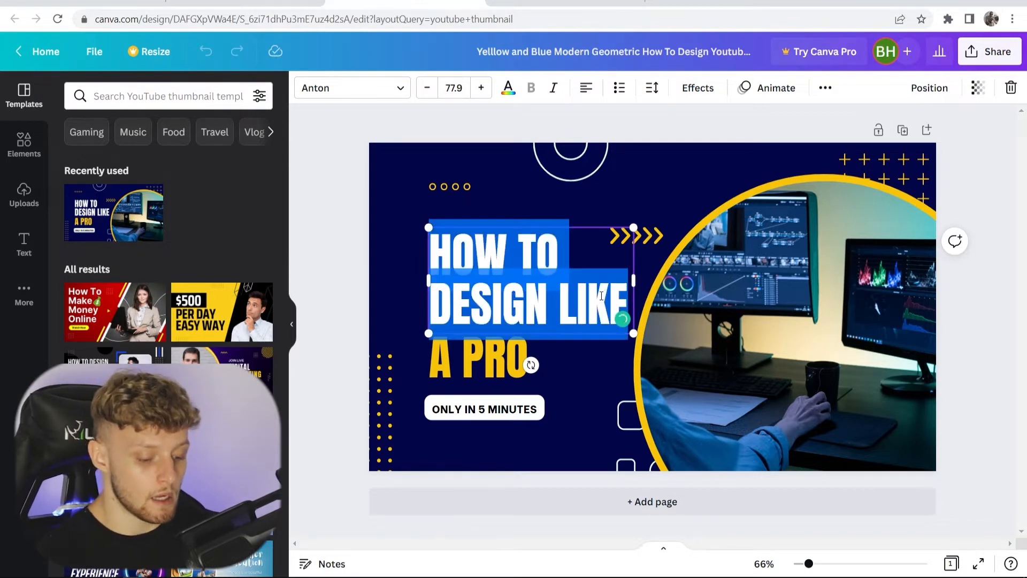
type("ARTICLE")
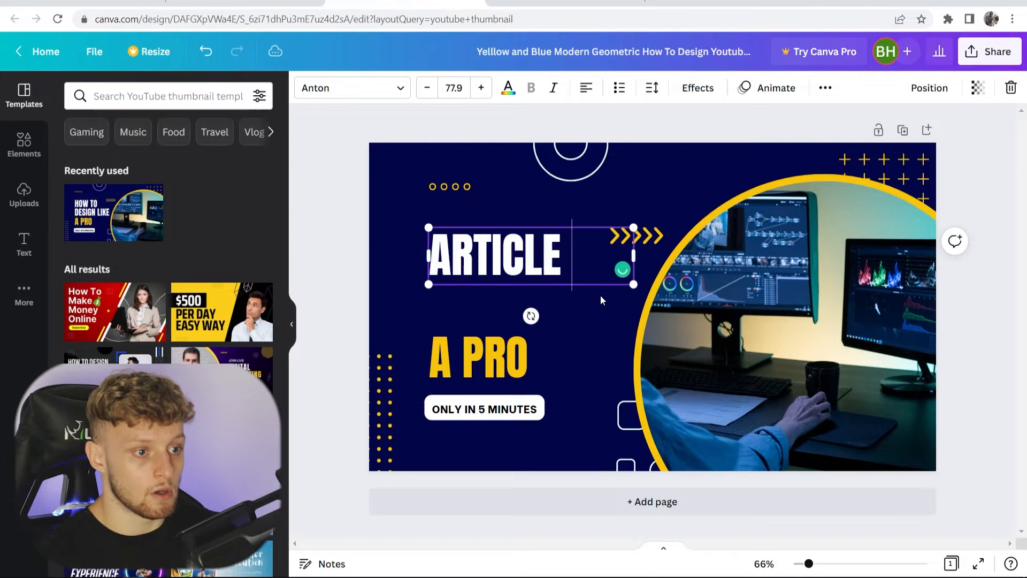
type("WRITING")
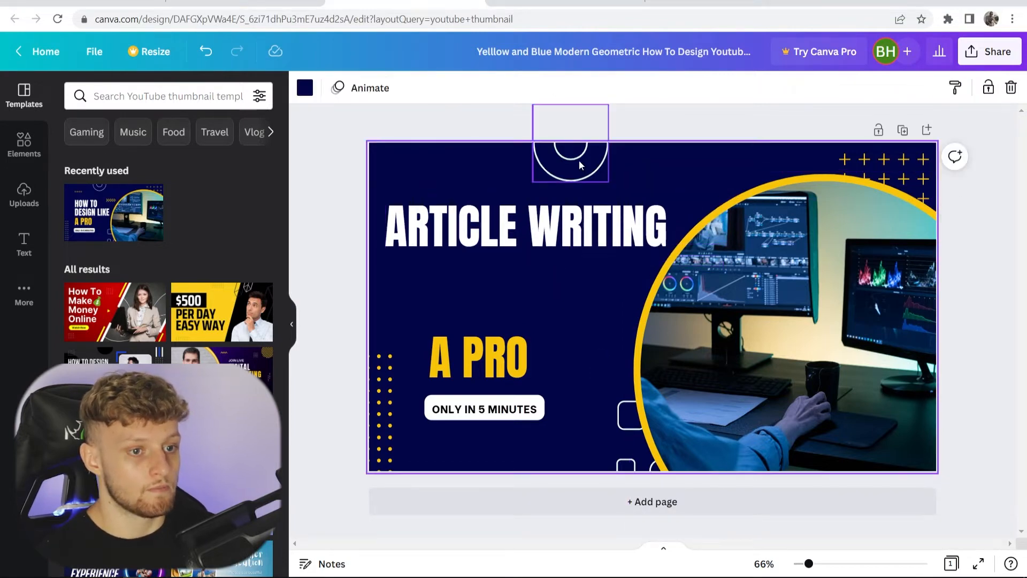
Change the 'A PRO' line to the '$20' price
left_click(484, 357)
type("$")
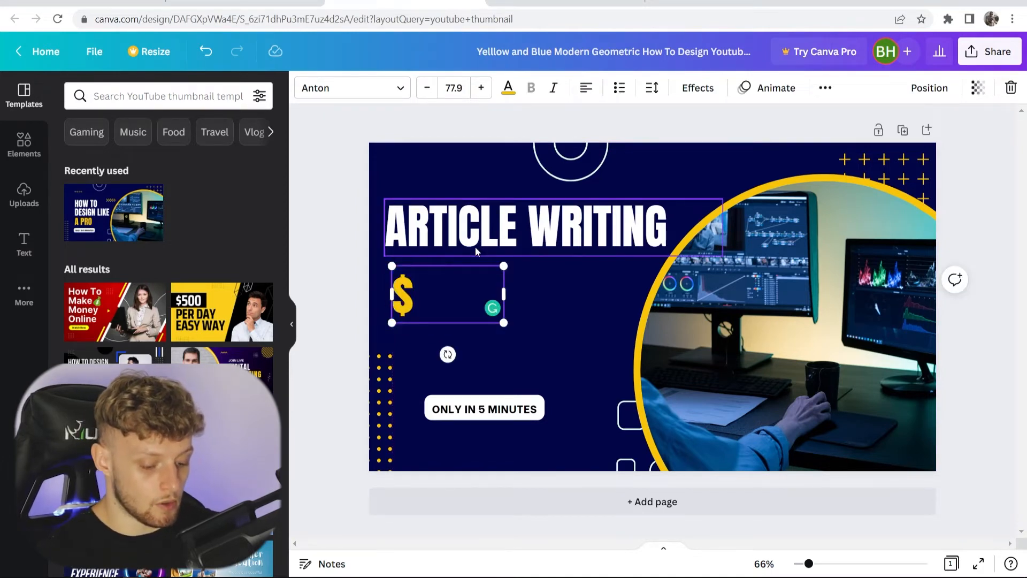
type("20")
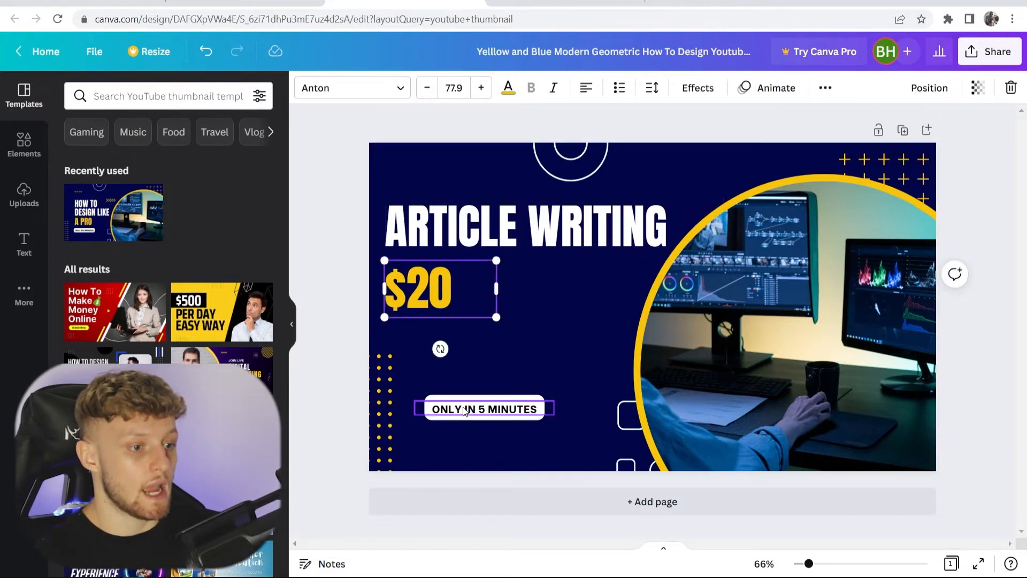
Enlarge the 'HIGH QUALITY SEO FRIENDLY!' label and move it beside the $20 price
double_click(483, 408)
type("HIGH QUALITY SEO FRIENDLY!")
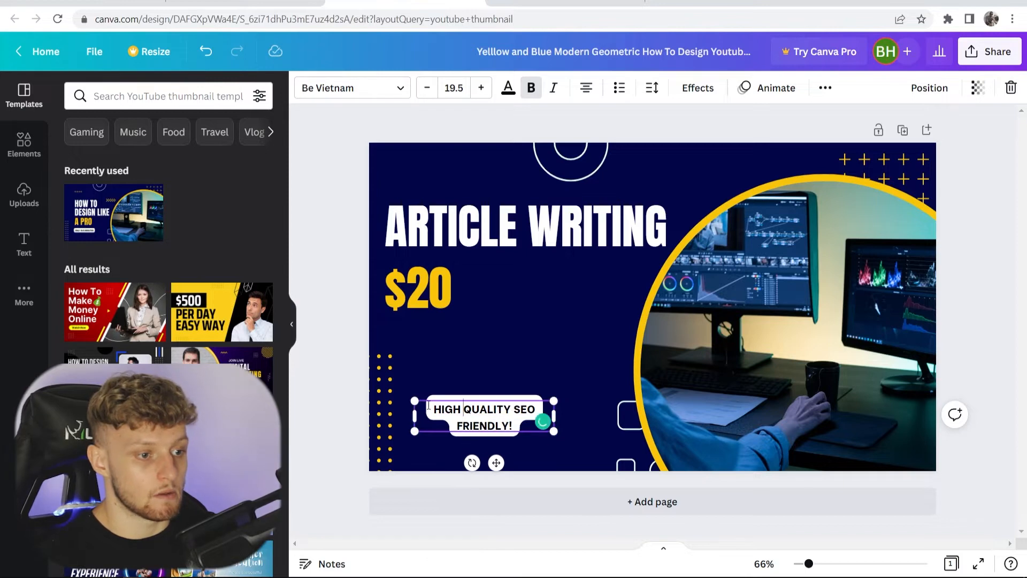
left_click(480, 88)
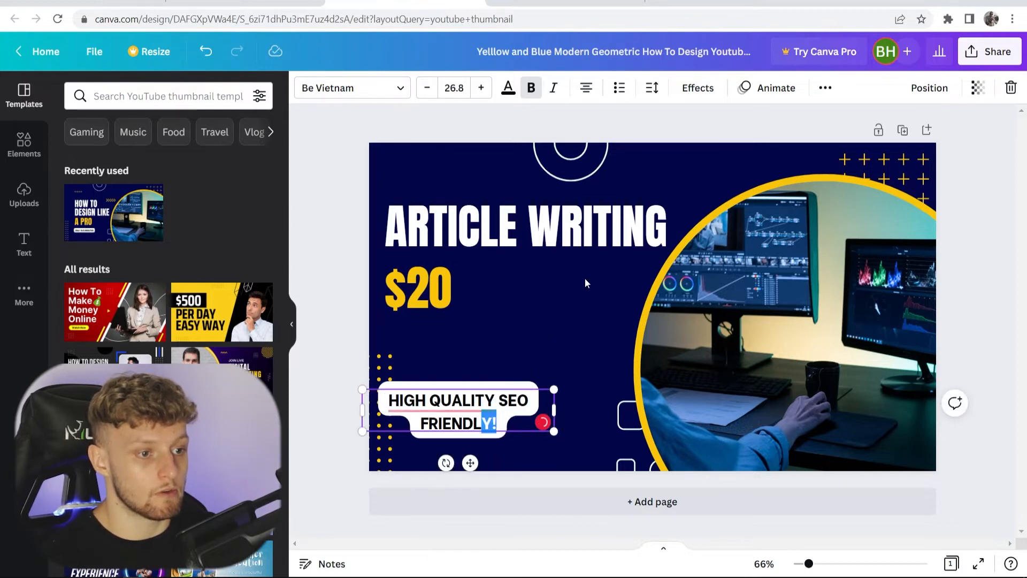
left_click_drag(459, 411, 555, 287)
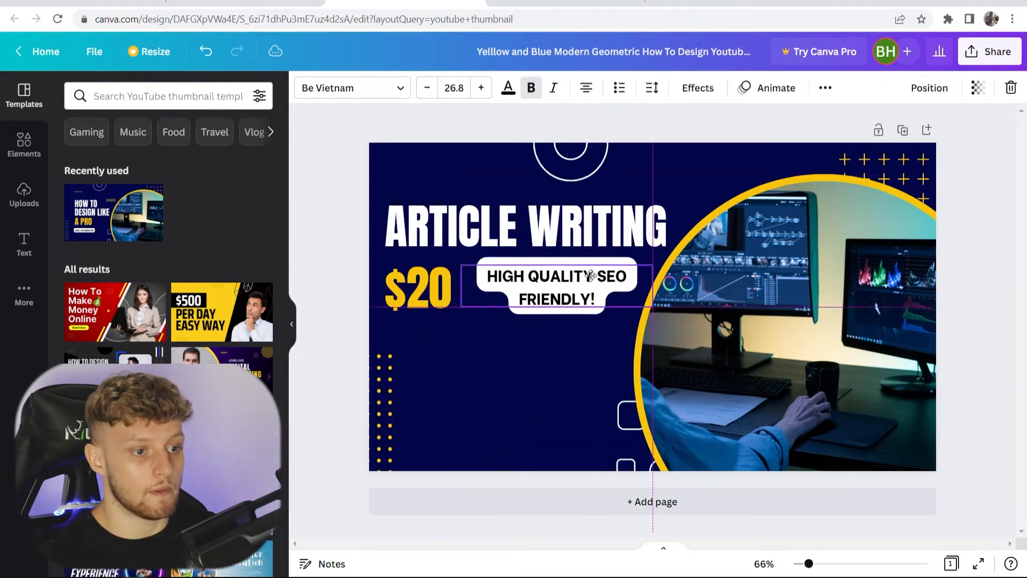
left_click(652, 426)
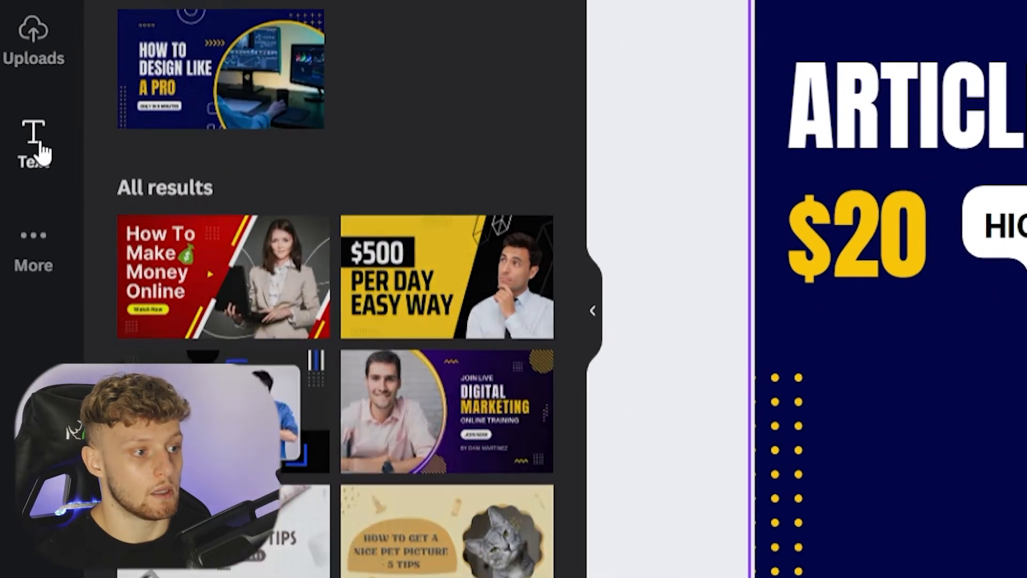
Add a new heading reading 'ORDER NOW!' to the thumbnail
left_click(33, 144)
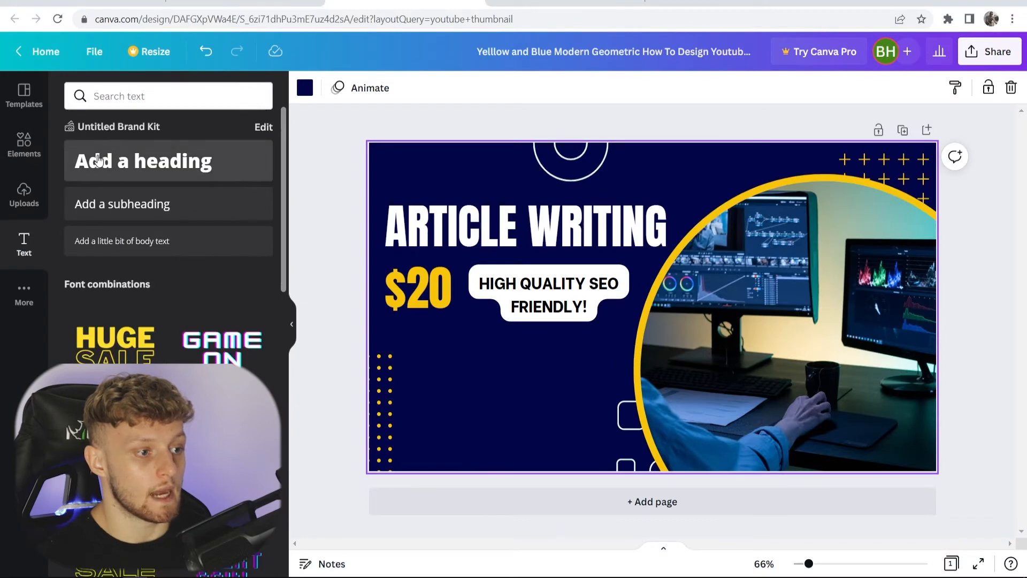
left_click(142, 161)
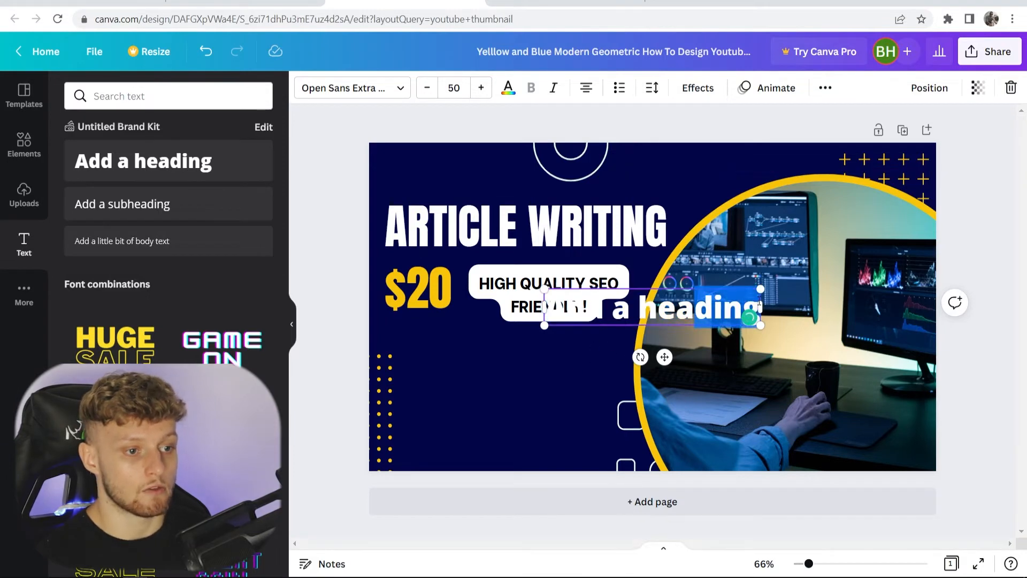
type("ORDER NOW!")
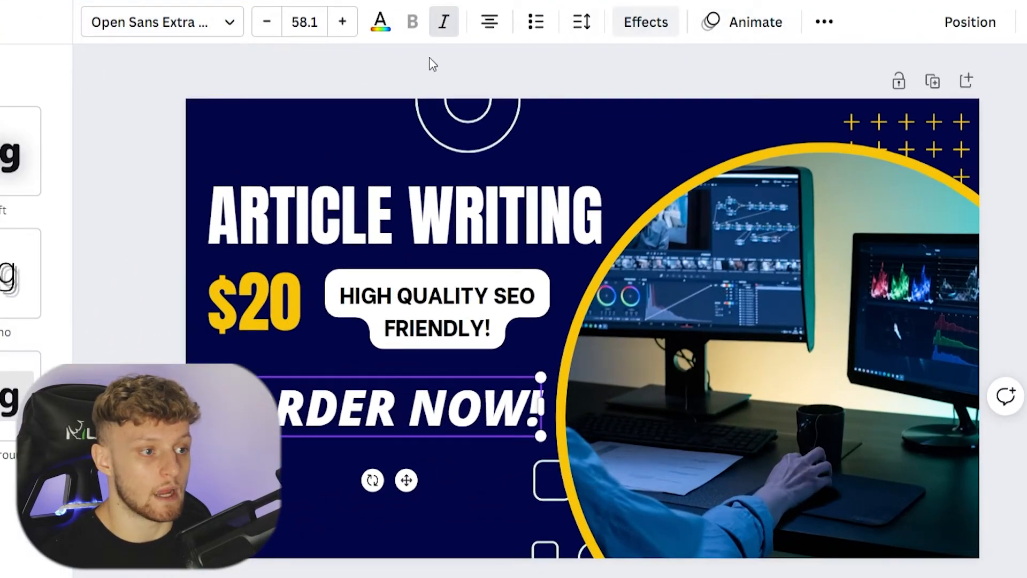
Give 'ORDER NOW!' a drop shadow and adjust its offset
left_click(644, 22)
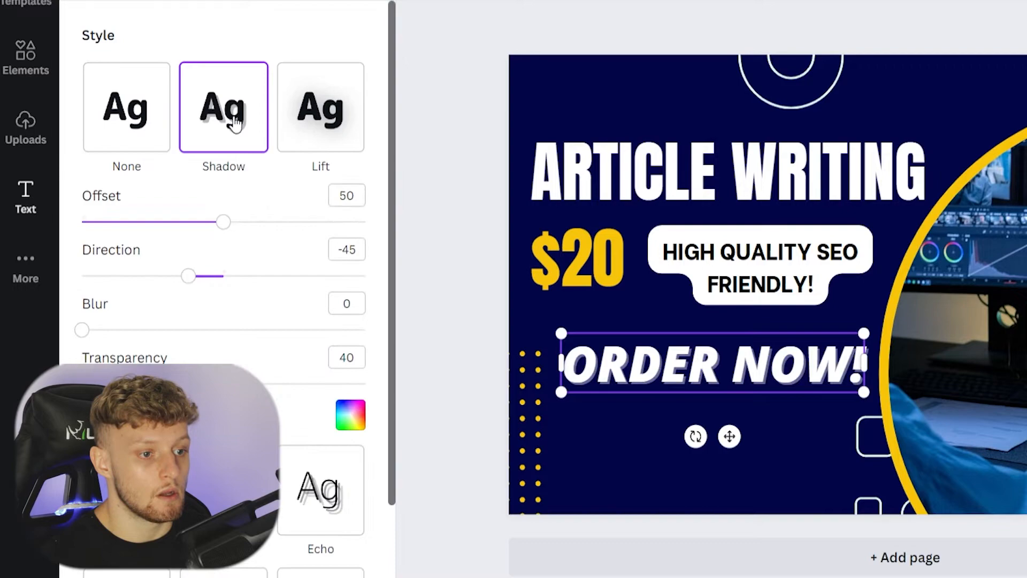
mouse_move(252, 223)
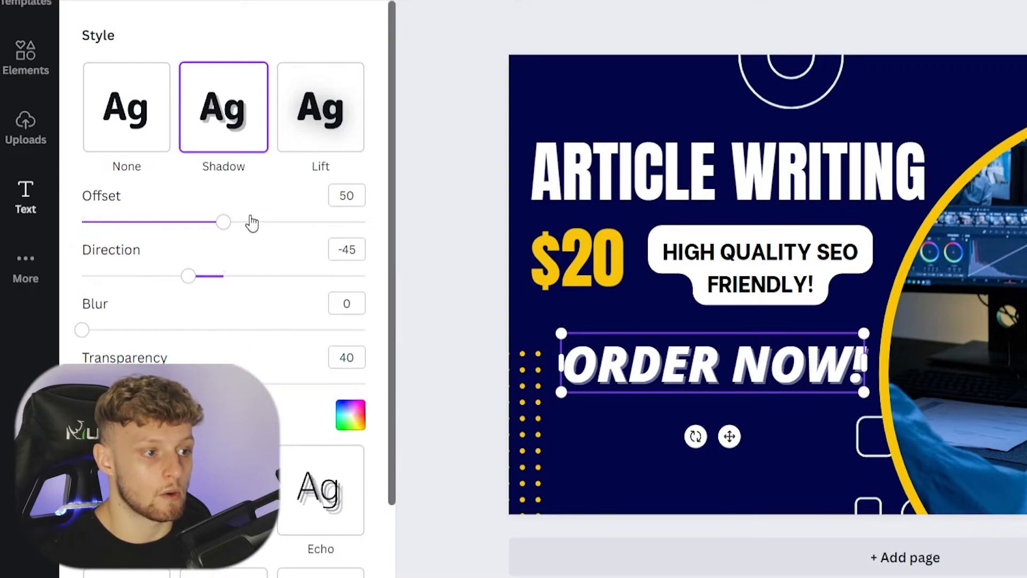
left_click_drag(224, 223, 289, 223)
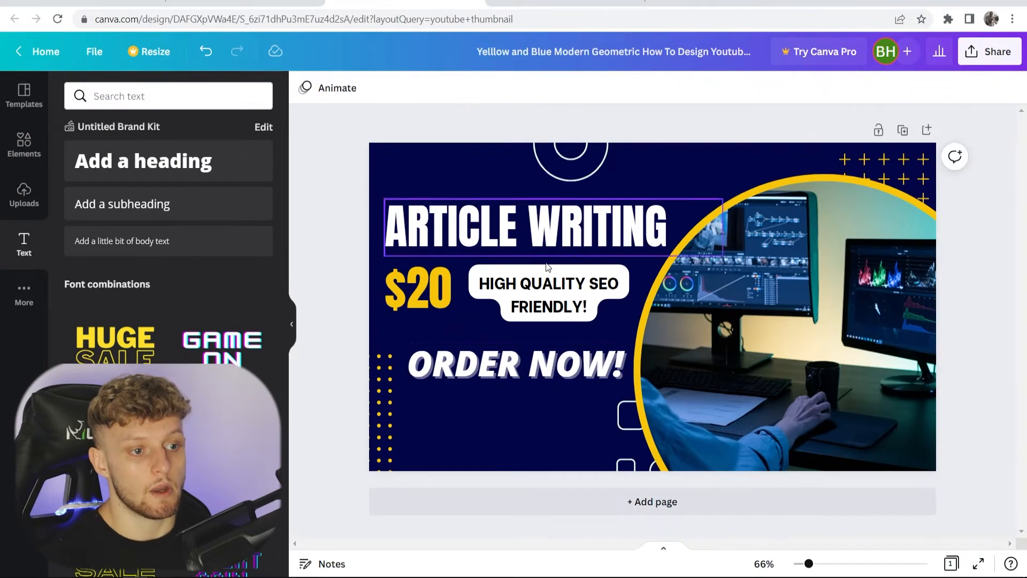
left_click(757, 115)
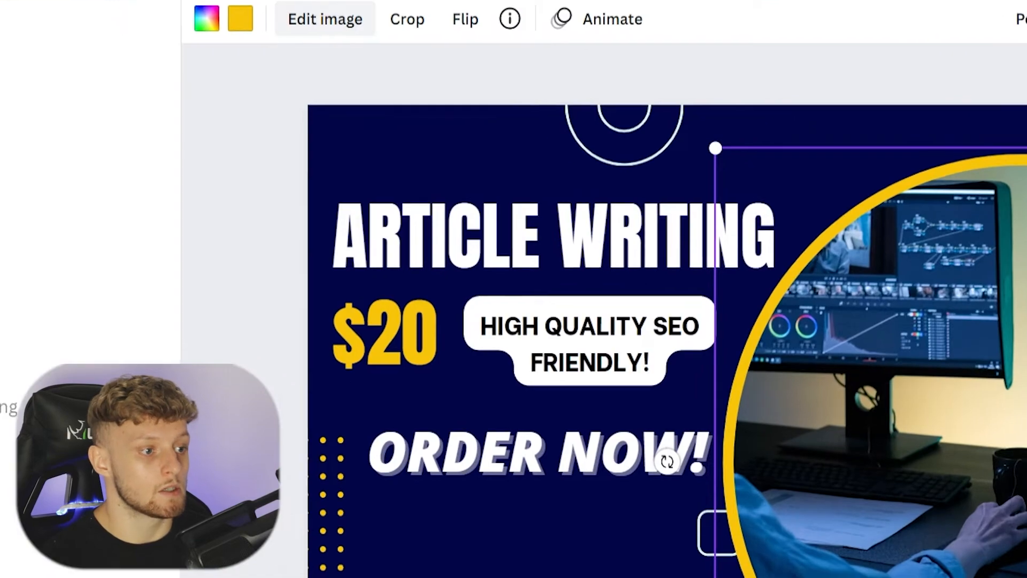
Browse the image effects for the circle desk photo without applying any
left_click(324, 19)
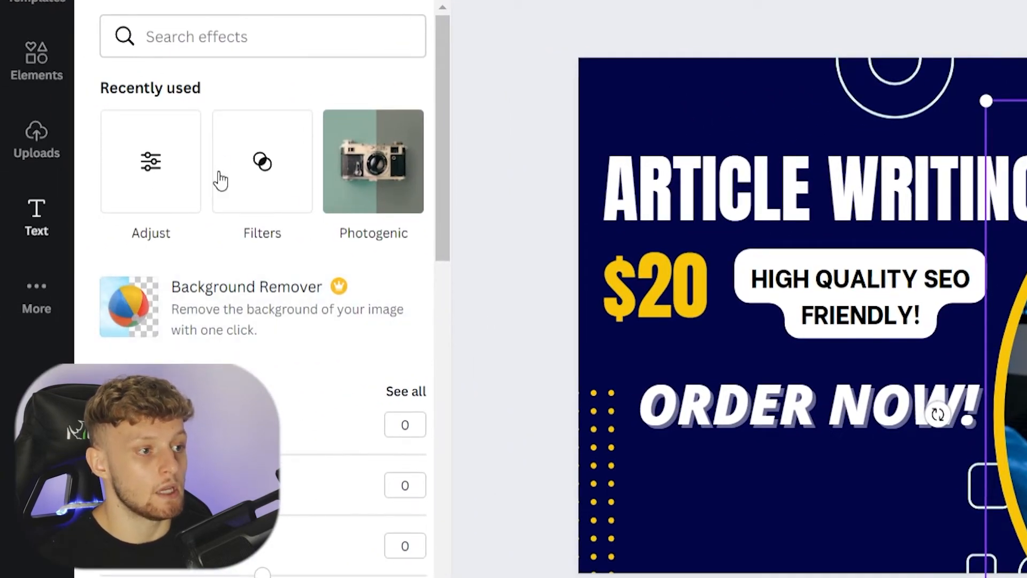
scroll("down", 3)
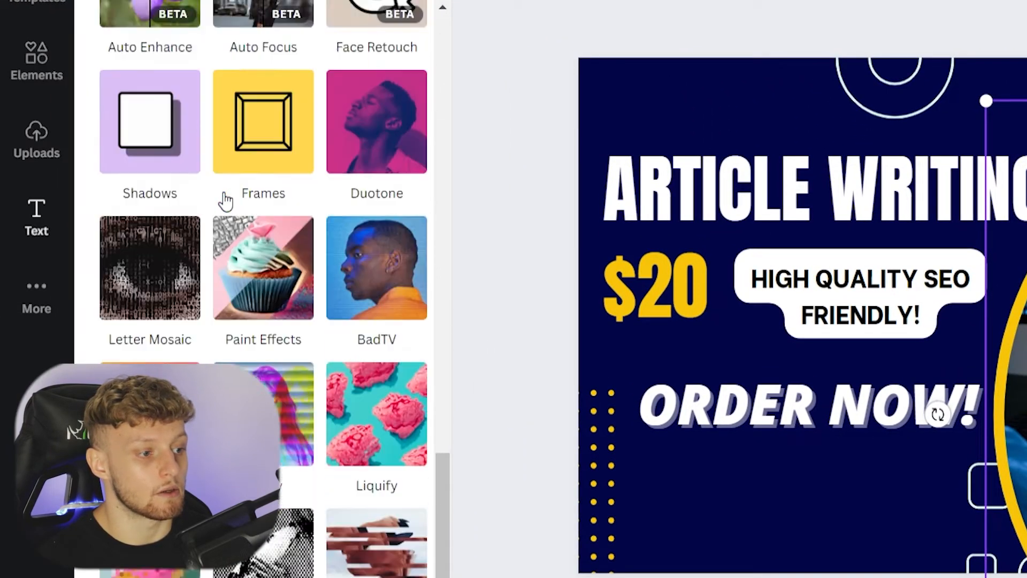
scroll("down", 3)
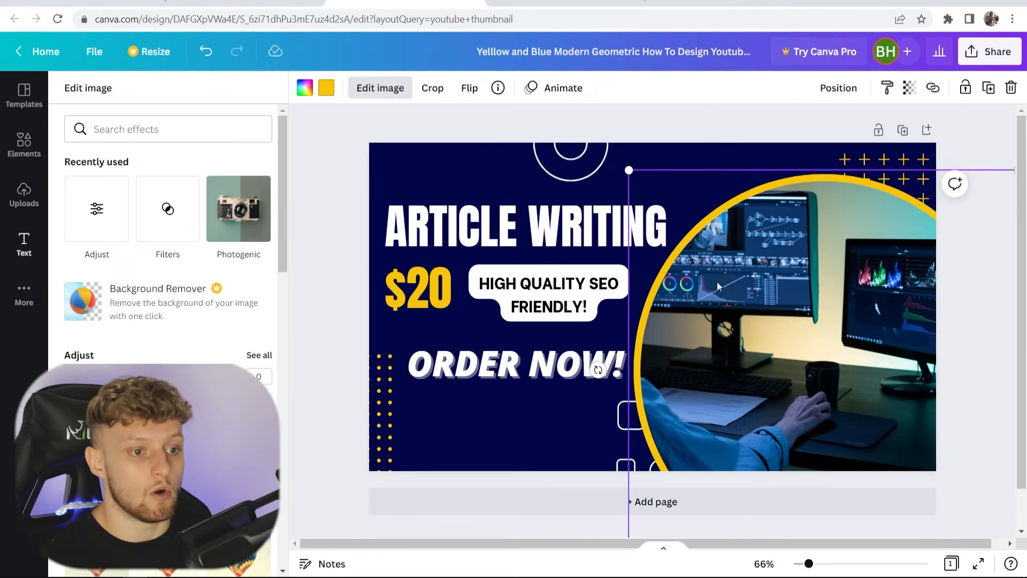
mouse_move(821, 282)
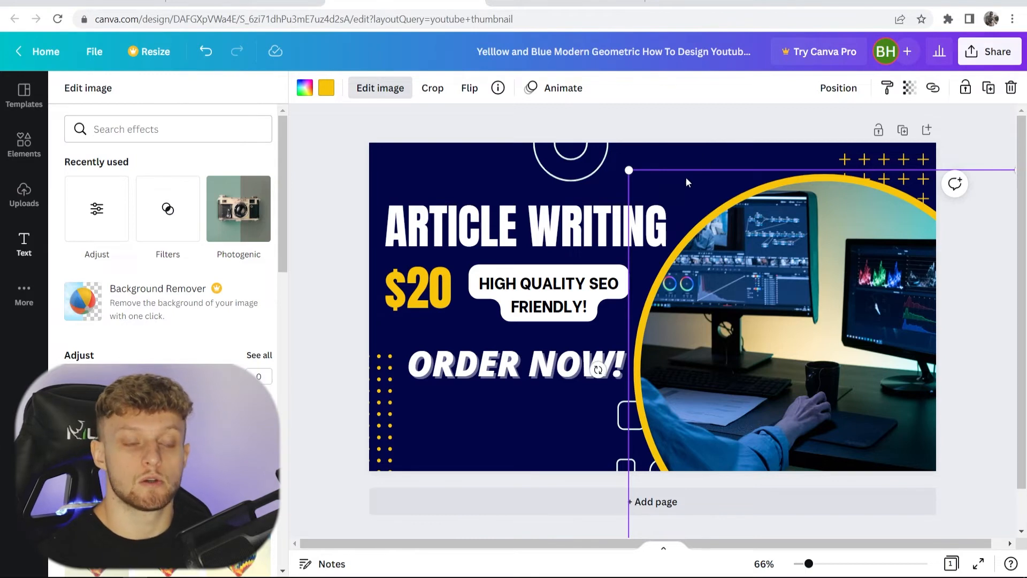
mouse_move(686, 187)
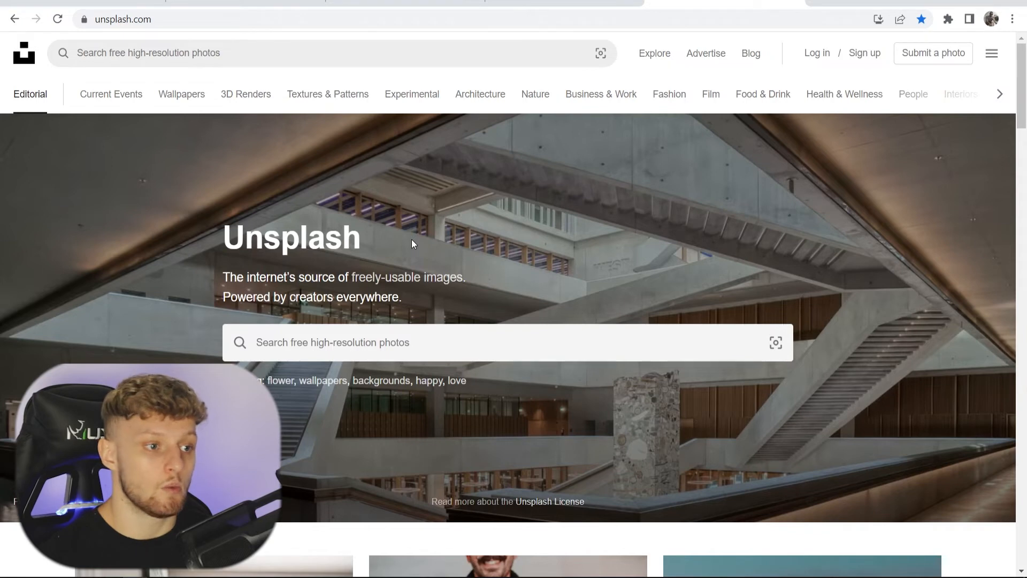
mouse_move(413, 399)
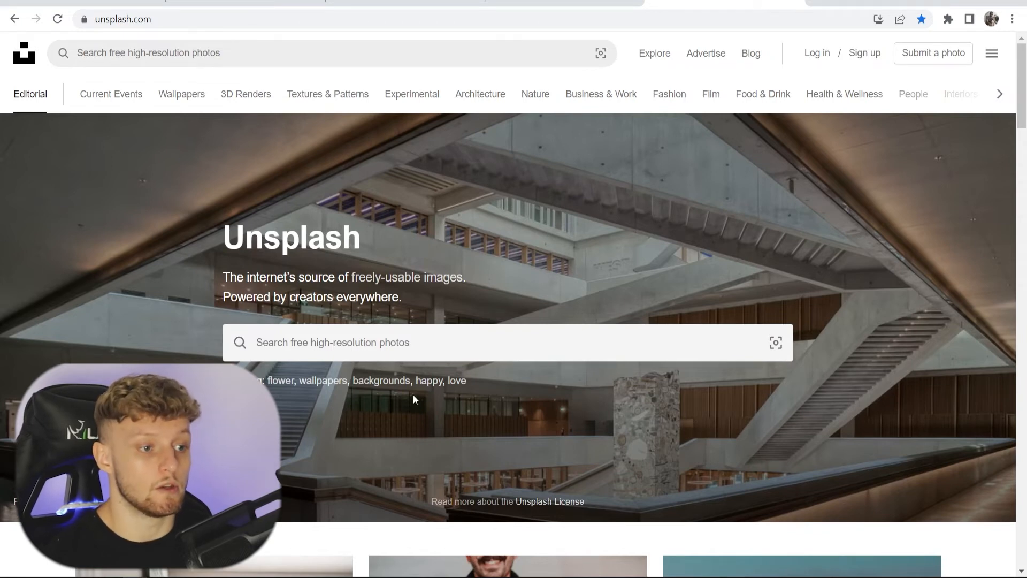
Search Unsplash for 'blog writing' and download the laptop typing photo
left_click(456, 342)
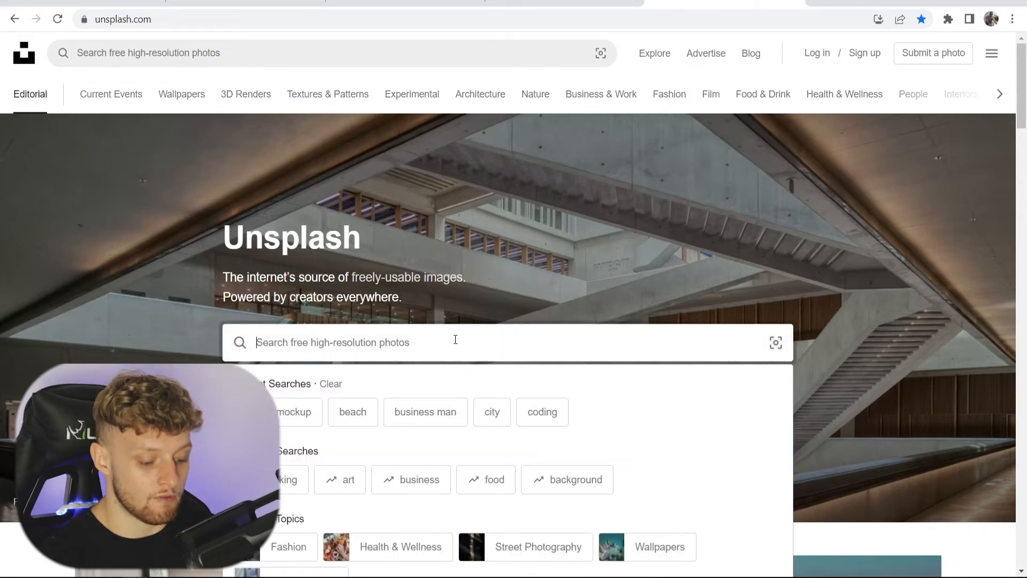
type("BLOG W")
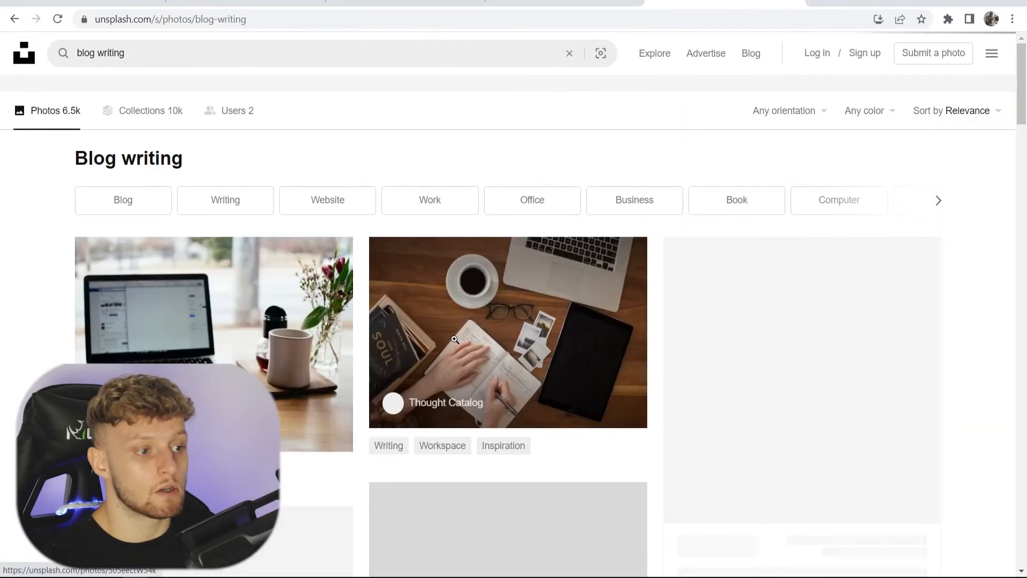
scroll("down", 3)
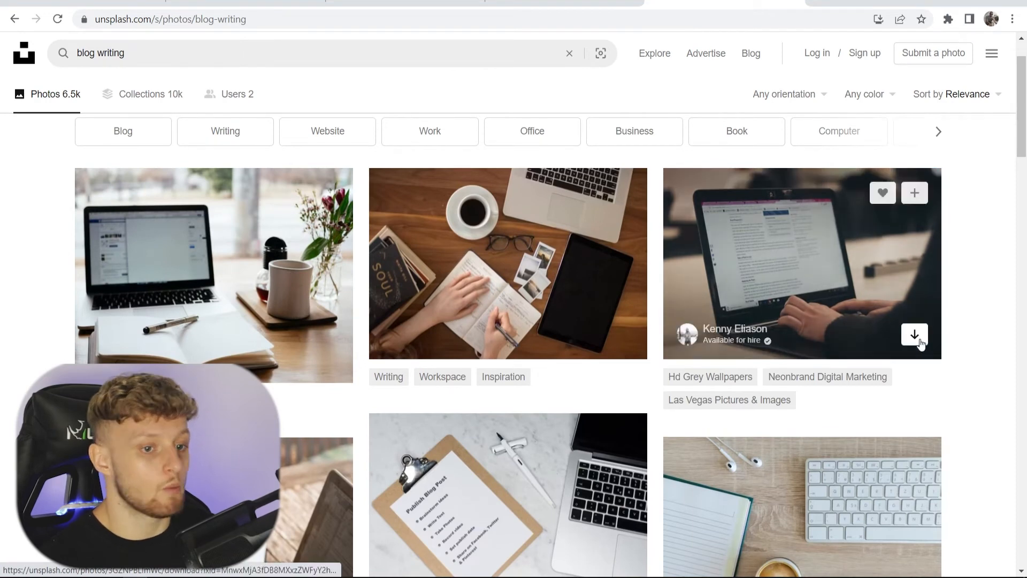
left_click(915, 334)
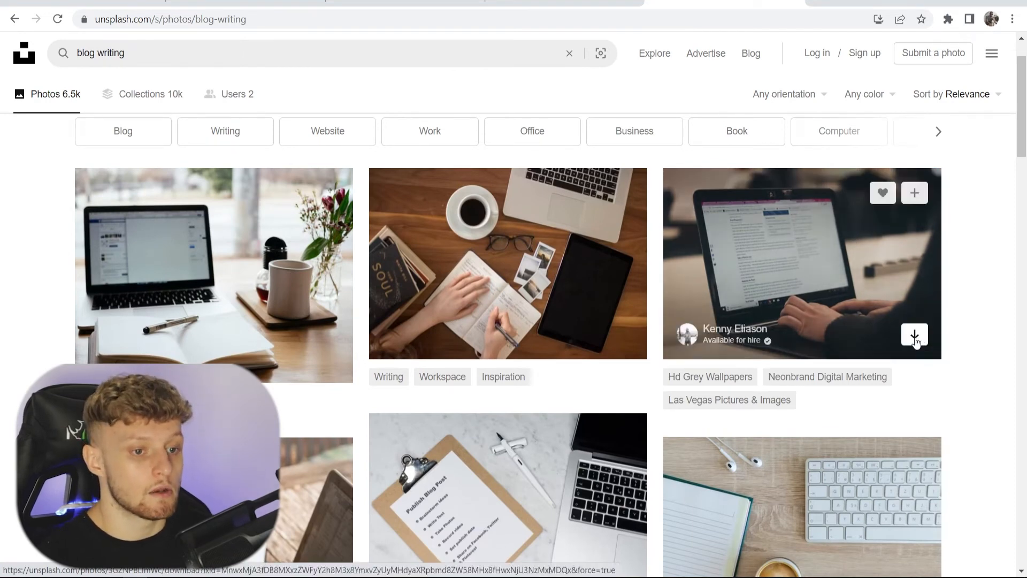
left_click(915, 334)
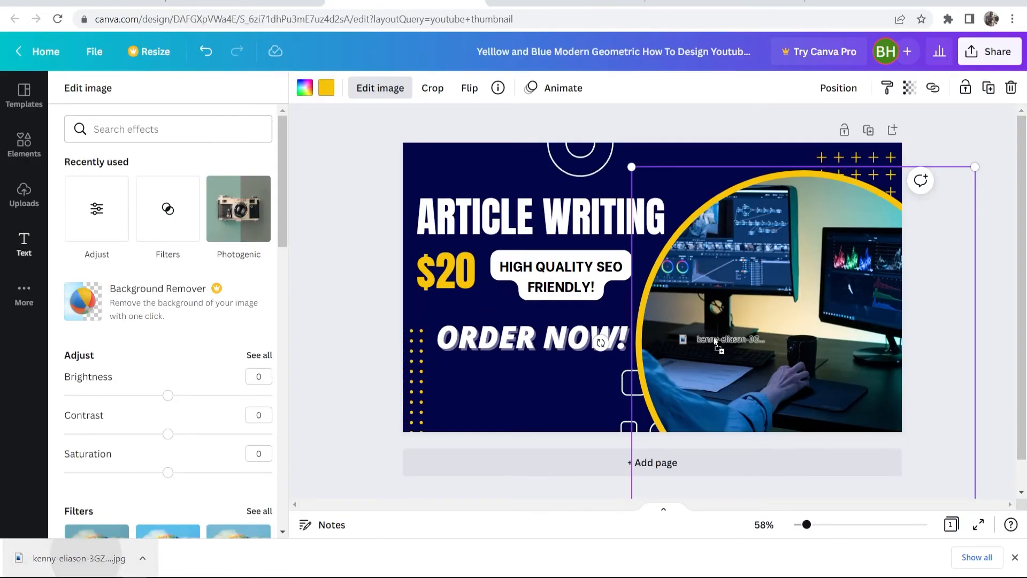
Place the downloaded laptop photo into the yellow circle and reposition it
left_click(23, 193)
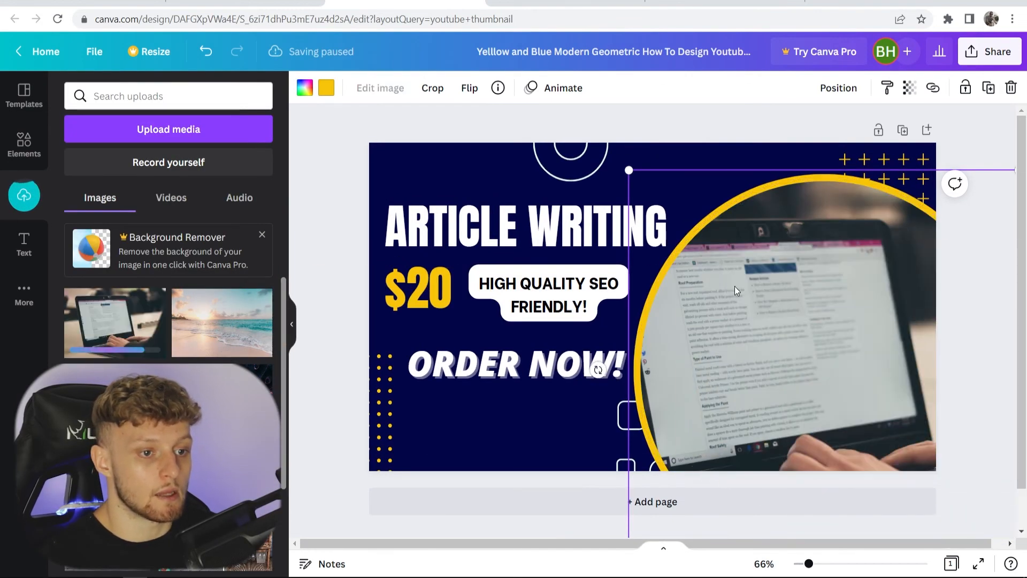
left_click_drag(734, 291, 789, 303)
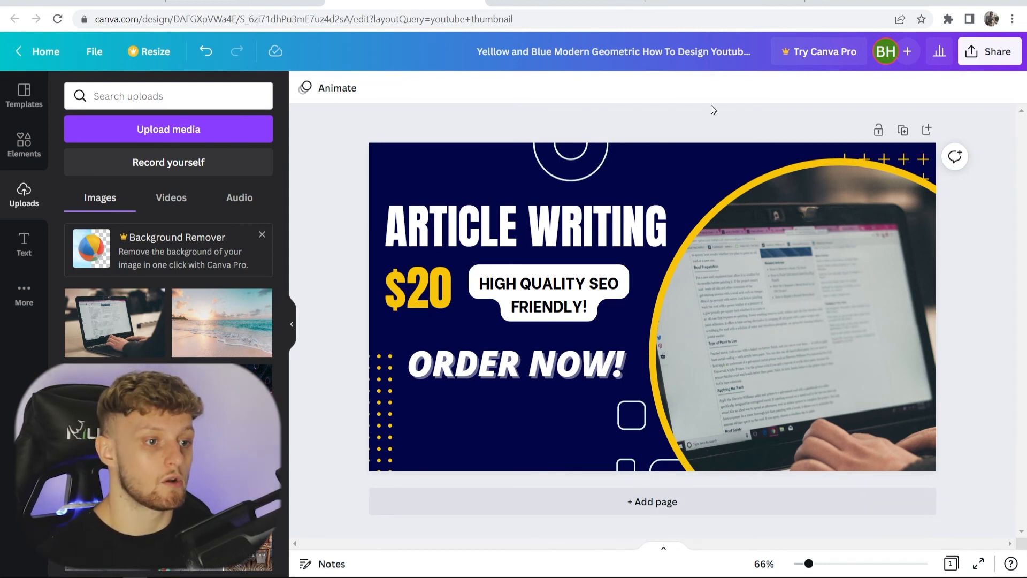
mouse_move(772, 110)
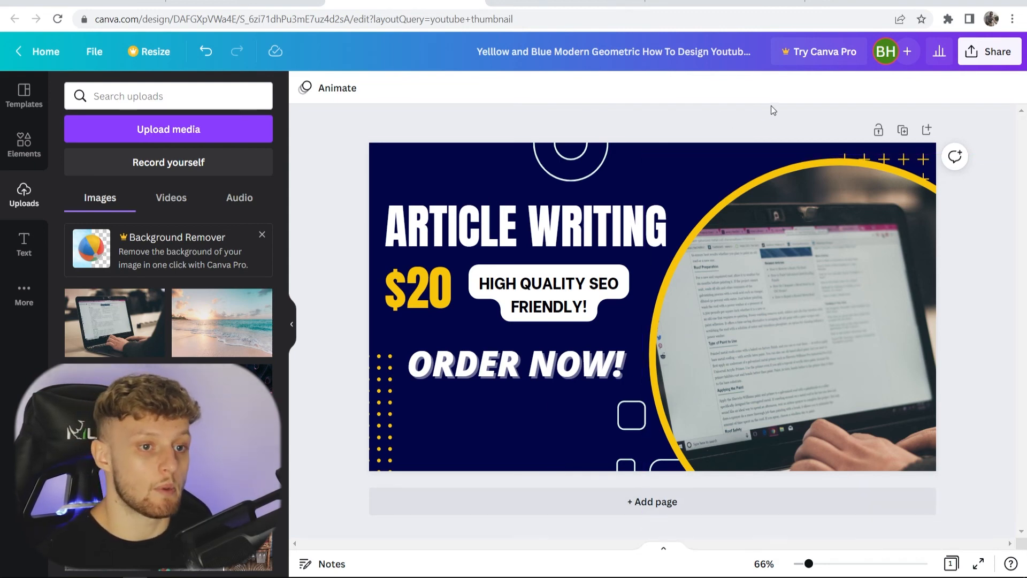
Download the finished thumbnail as a PNG and open the file
left_click(989, 52)
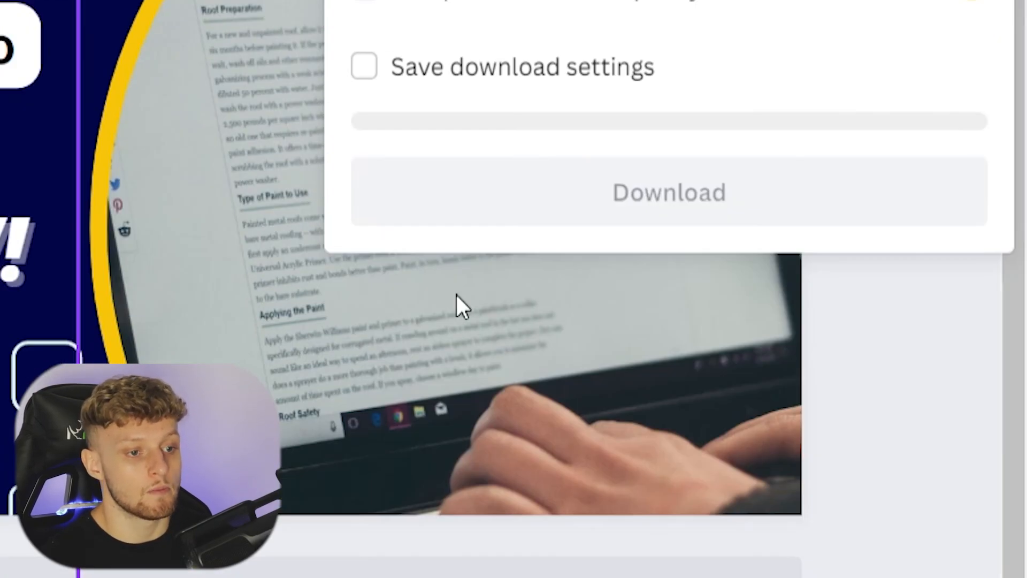
left_click(668, 192)
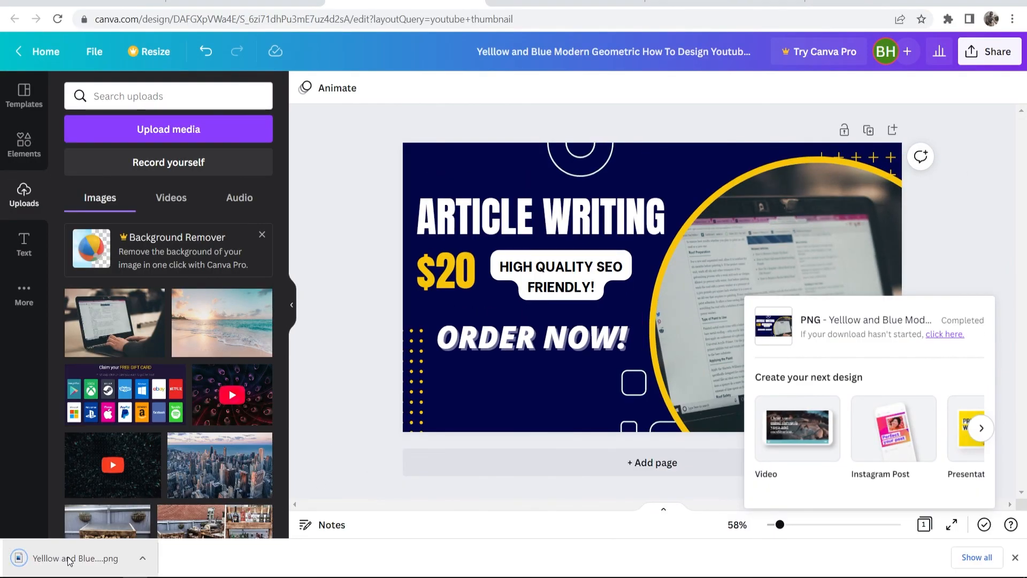
left_click(537, 216)
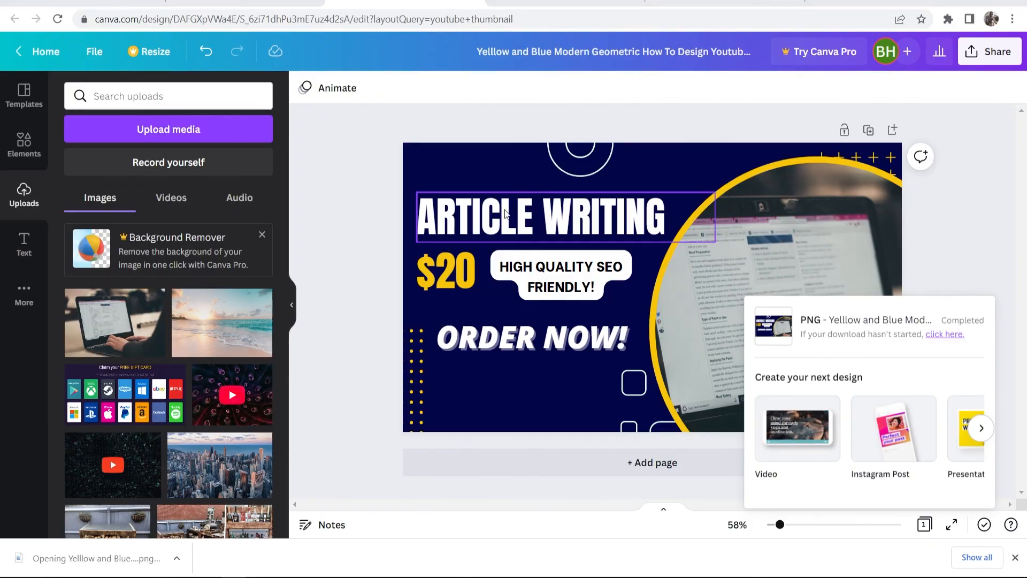